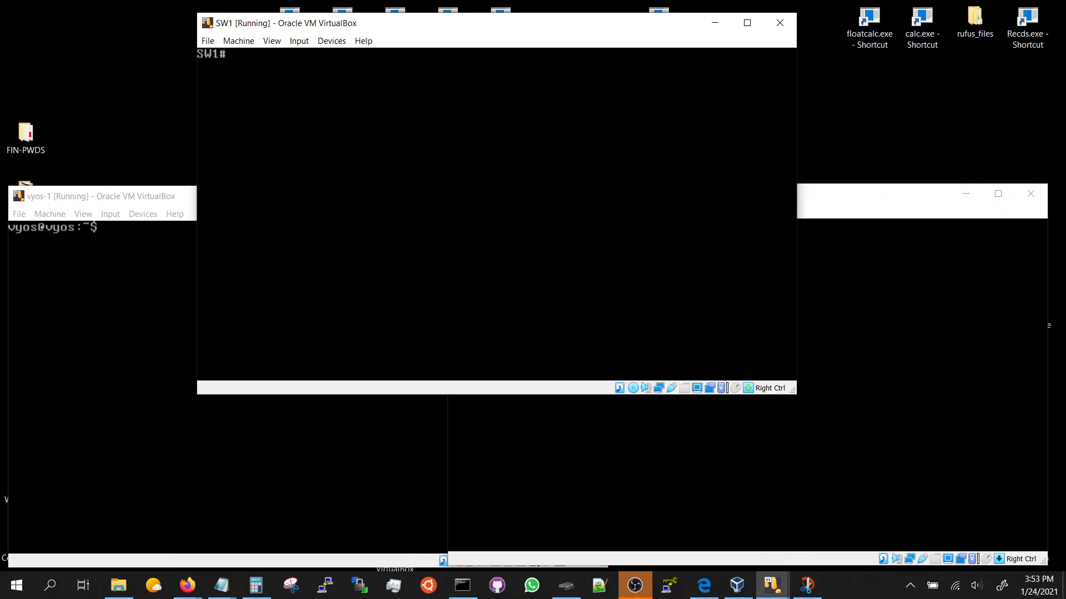
{"action": "mouse_move", "coordinate": [135, 202]}
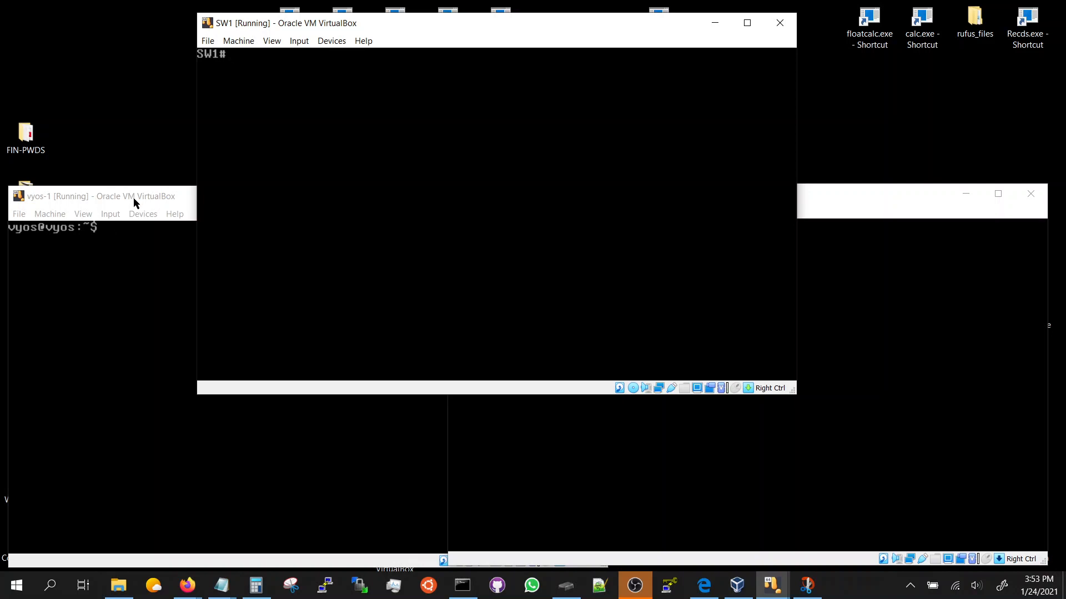
Cancel SW1's settings and run 'sho interfaces status' on SW1, showing Et1 and Et2 connected
{"action": "left_click", "coordinate": [99, 197]}
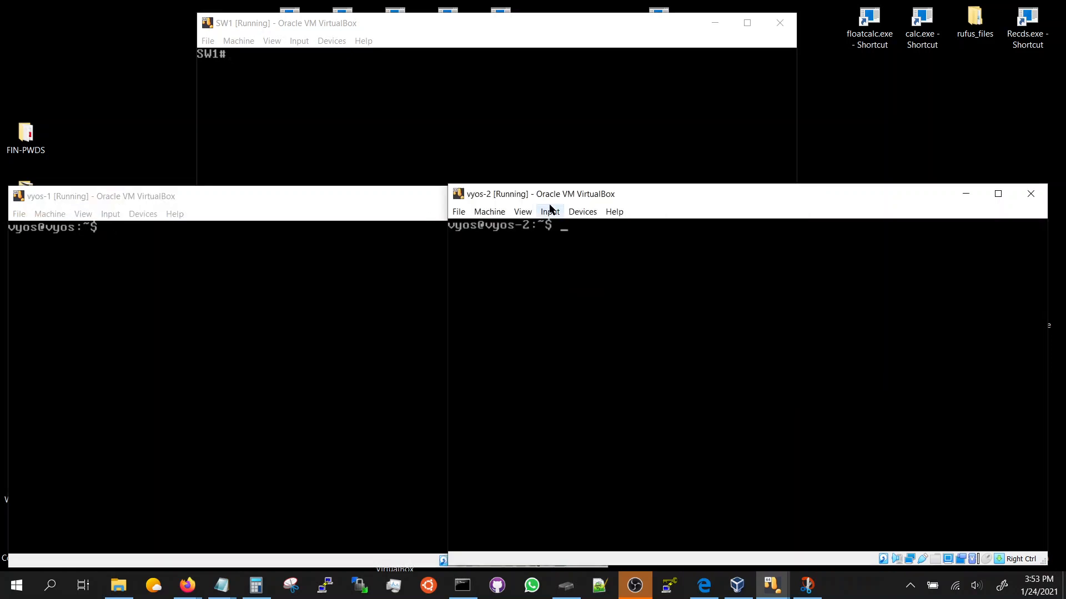
{"action": "mouse_move", "coordinate": [393, 214]}
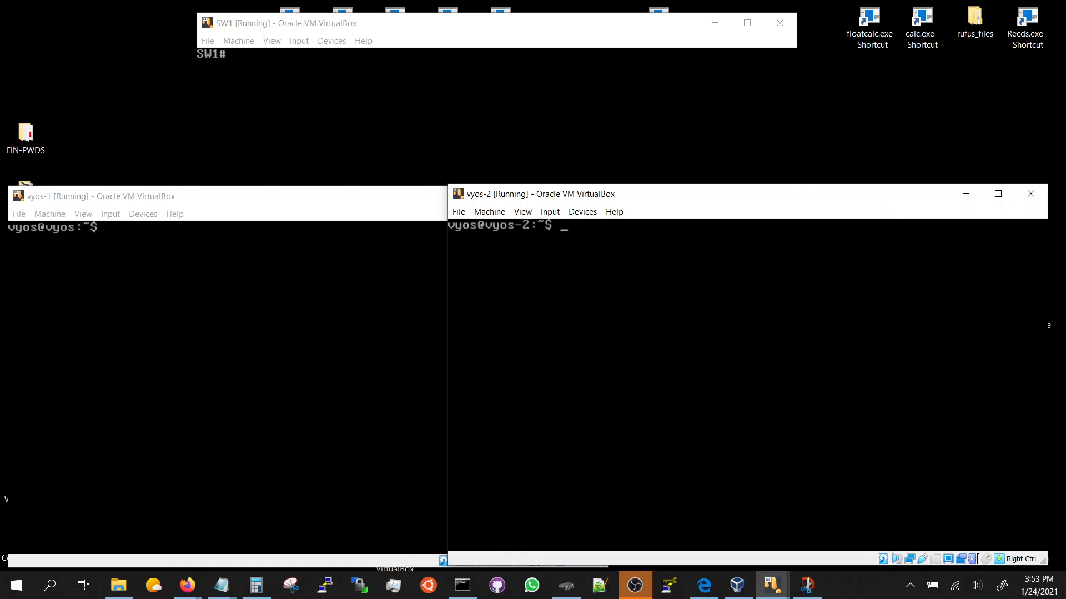
{"action": "mouse_move", "coordinate": [488, 211]}
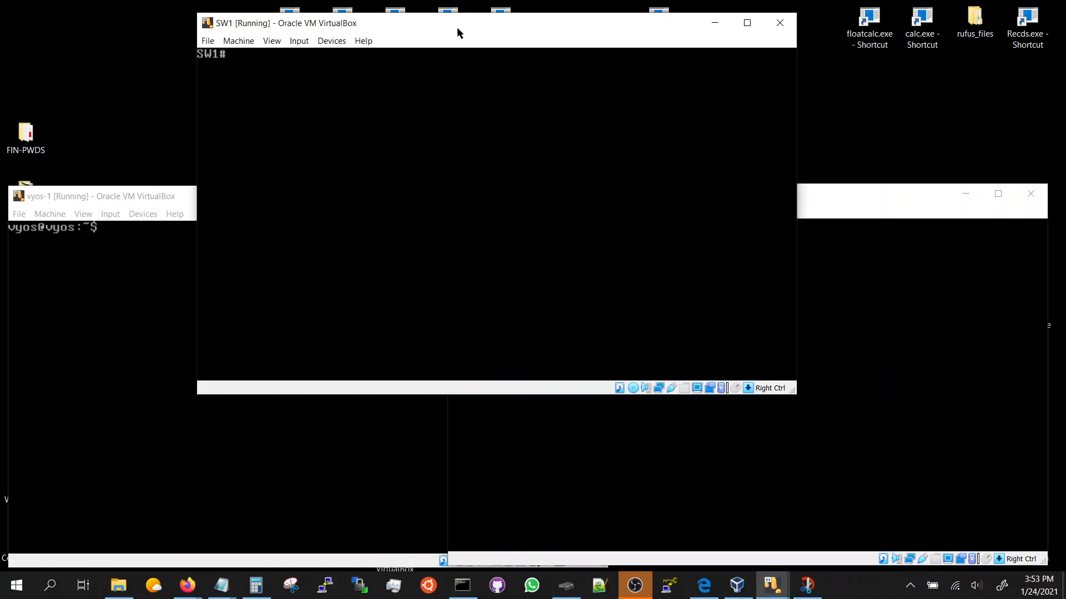
{"action": "left_click", "coordinate": [238, 41]}
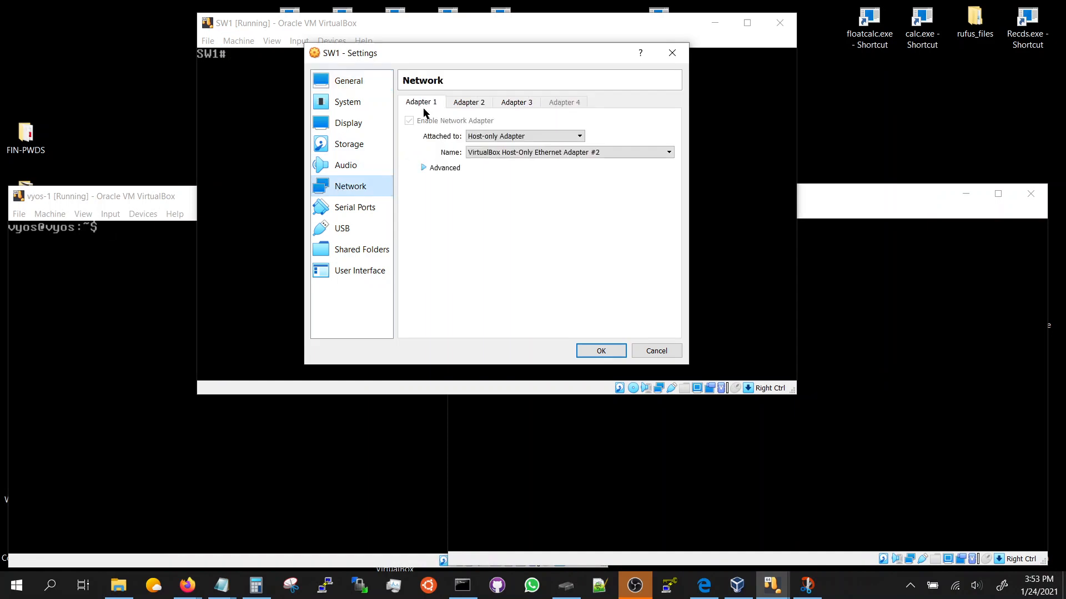
{"action": "left_click", "coordinate": [469, 102]}
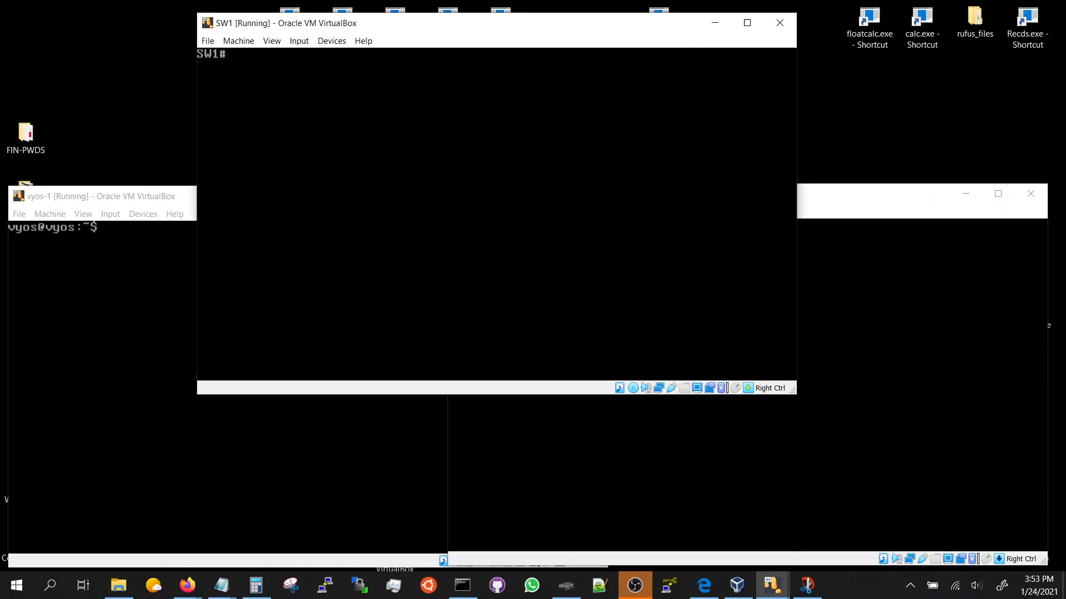
{"action": "type", "text": "sho interfaces status"}
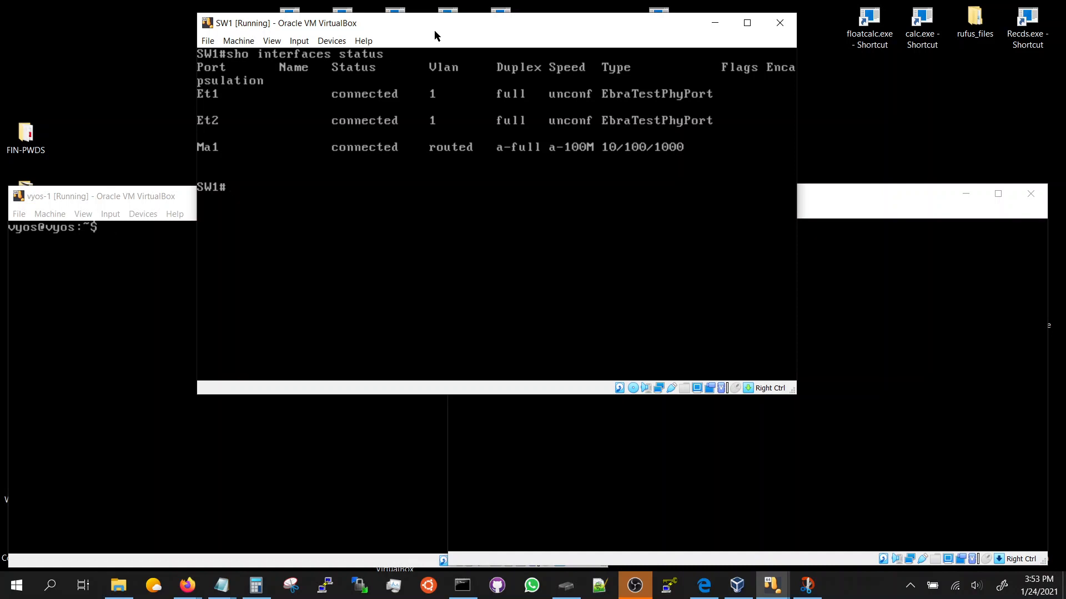
Bring up SW1's network settings and review Adapter 2 and Adapter 3
{"action": "left_click", "coordinate": [238, 41]}
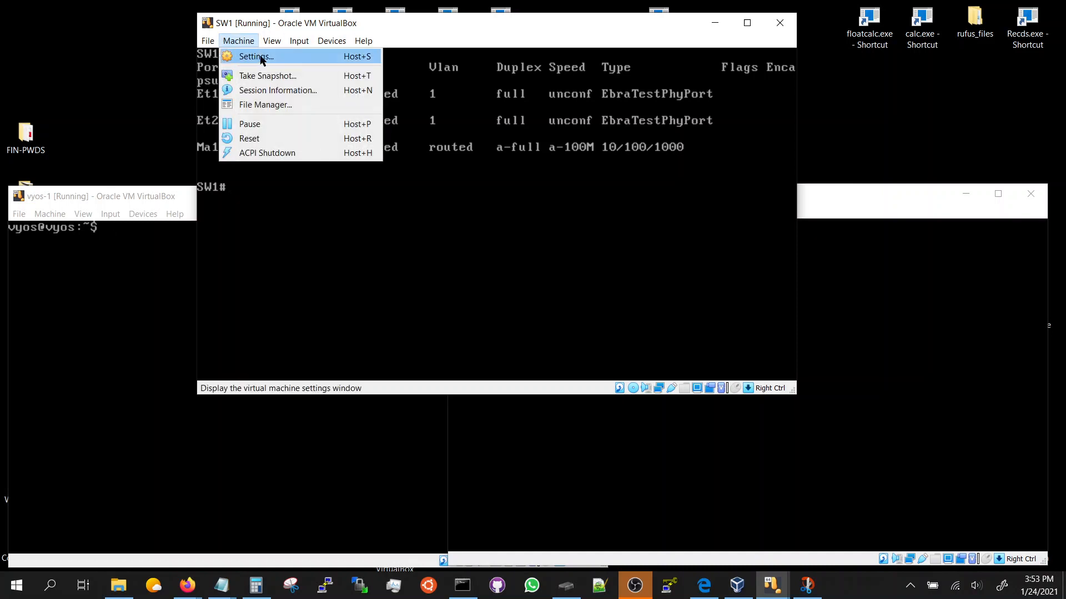
{"action": "left_click", "coordinate": [255, 56]}
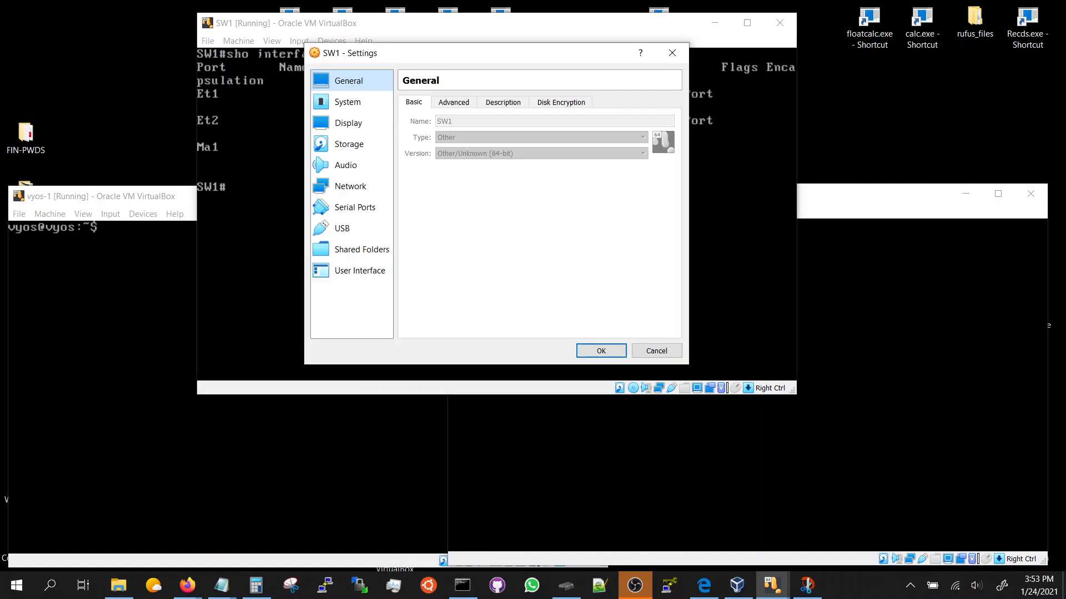
{"action": "left_click", "coordinate": [349, 187]}
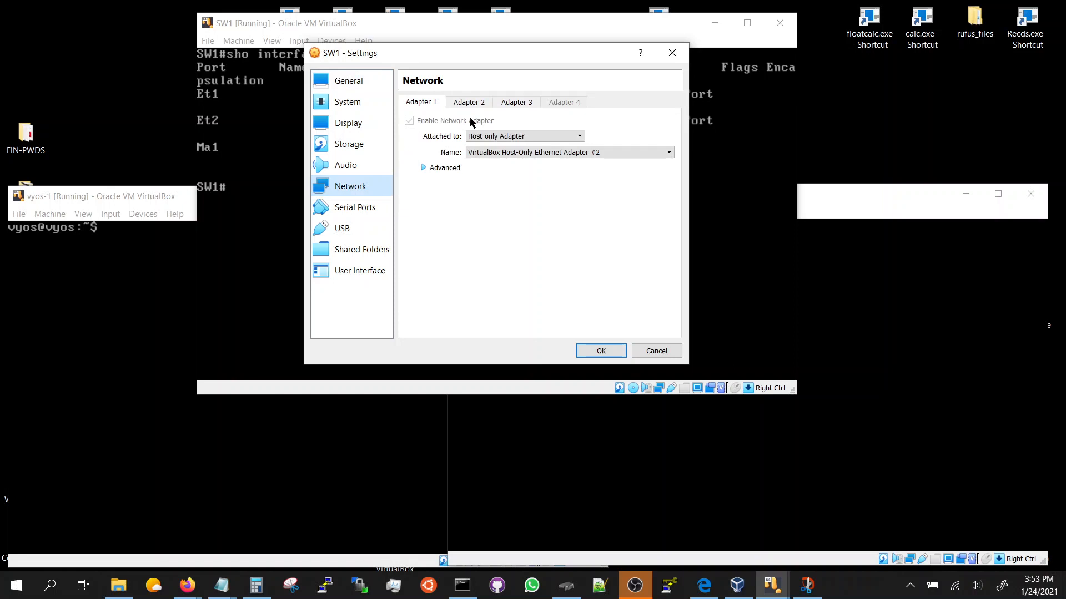
{"action": "left_click", "coordinate": [468, 102]}
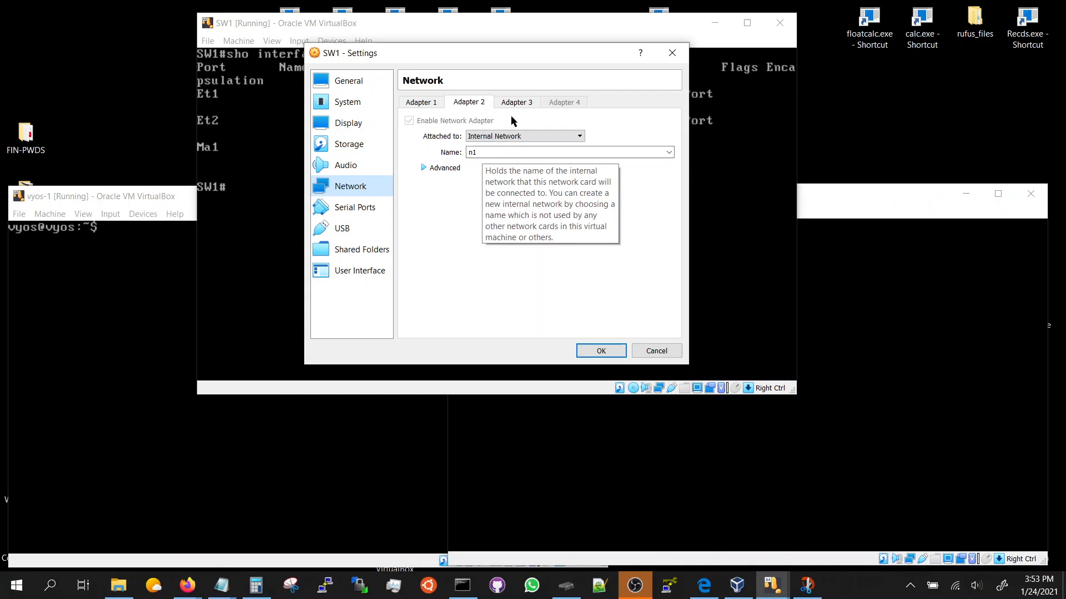
{"action": "left_click", "coordinate": [516, 102]}
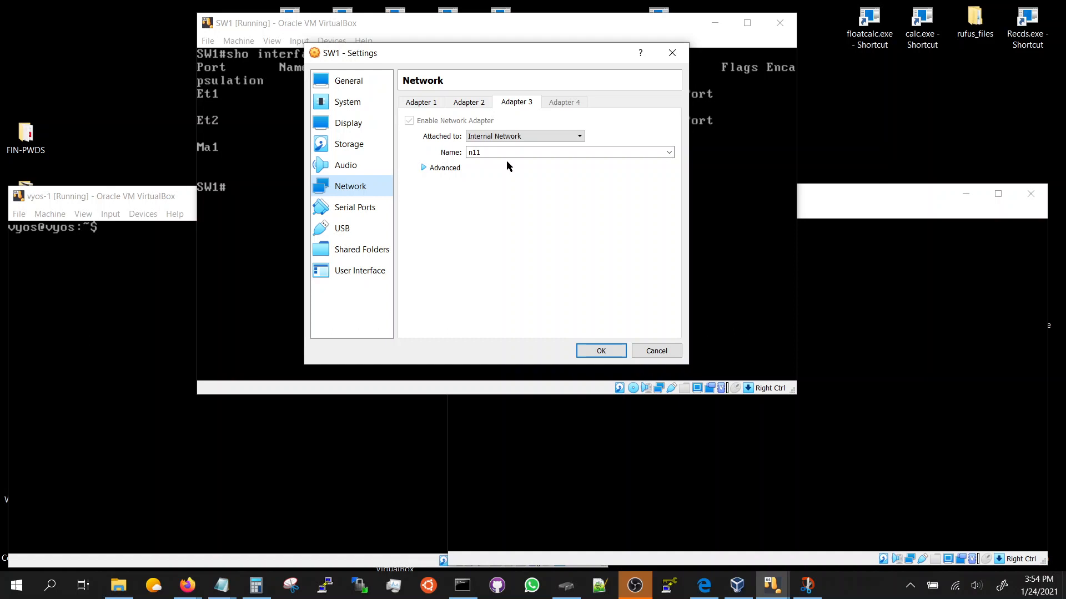
{"action": "mouse_move", "coordinate": [483, 152]}
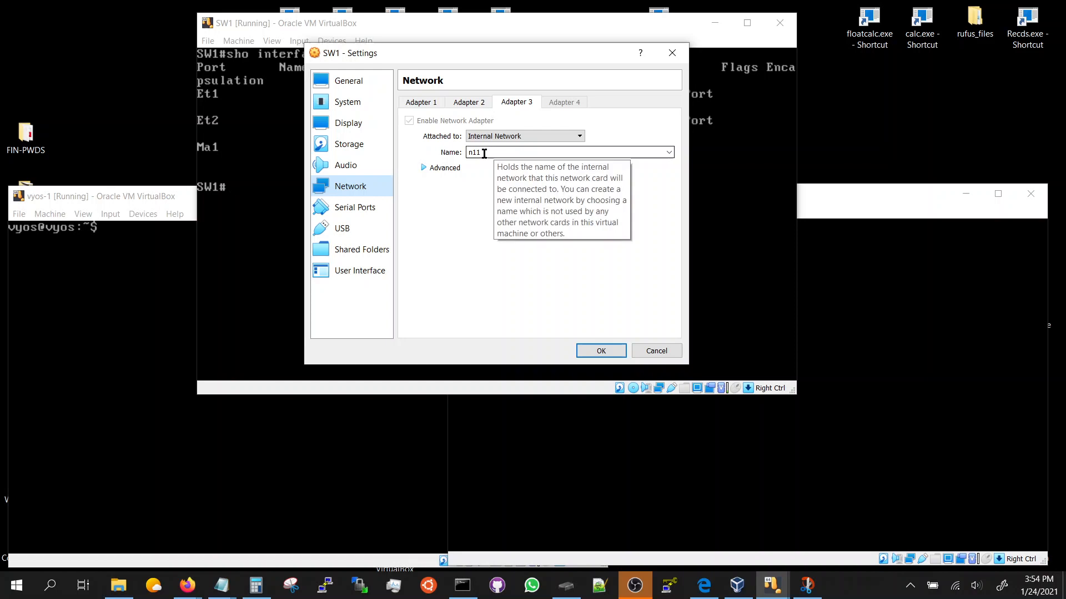
{"action": "mouse_move", "coordinate": [430, 165]}
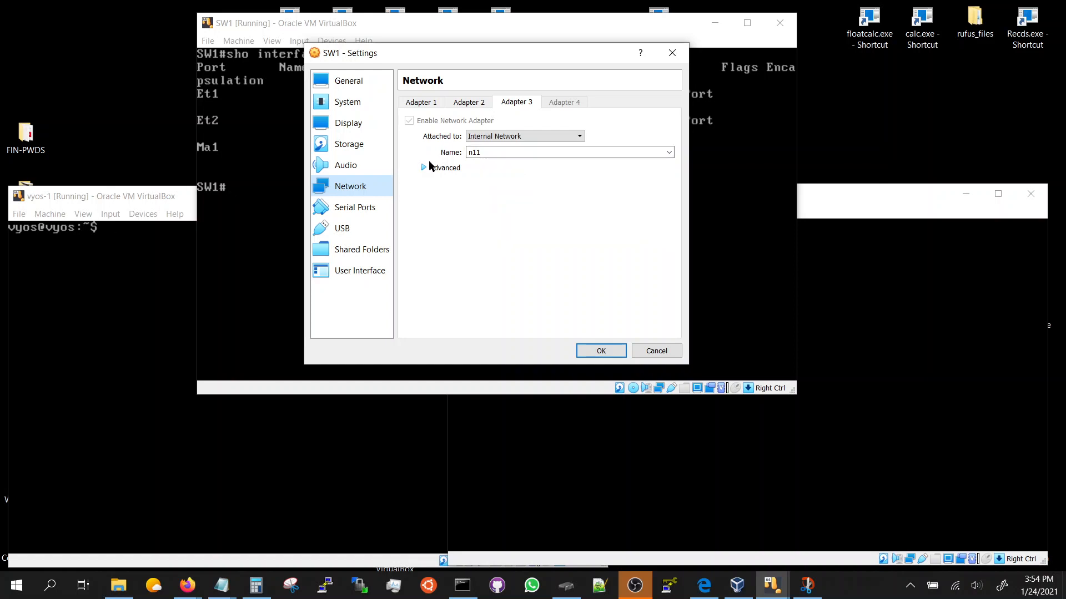
Expand the Advanced options to check adapters 2 and 3 on internal networks n1 and n11, promiscuous
{"action": "left_click", "coordinate": [443, 167]}
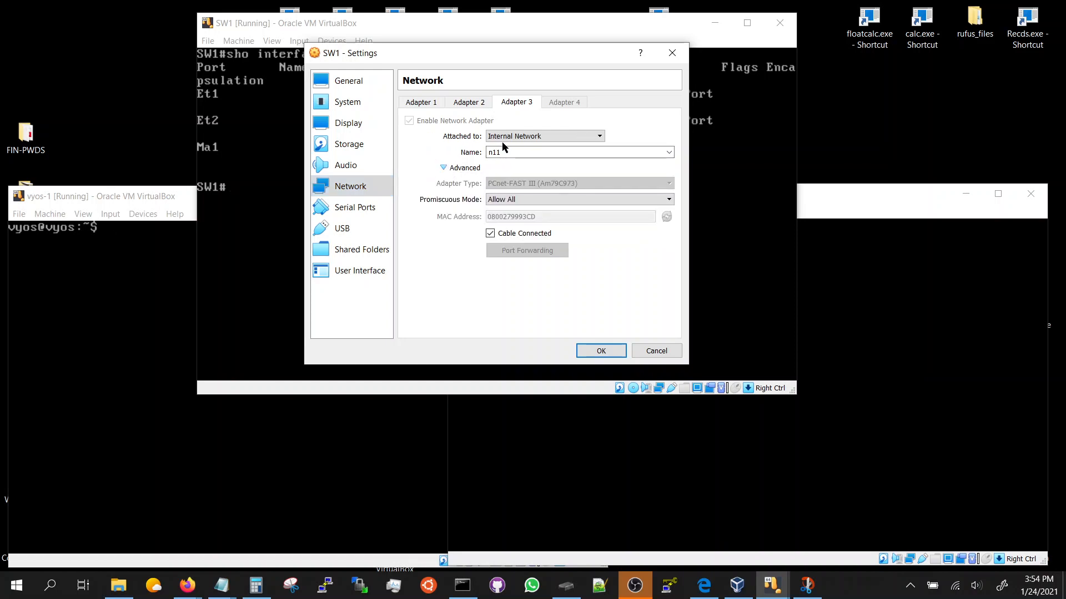
{"action": "mouse_move", "coordinate": [518, 192]}
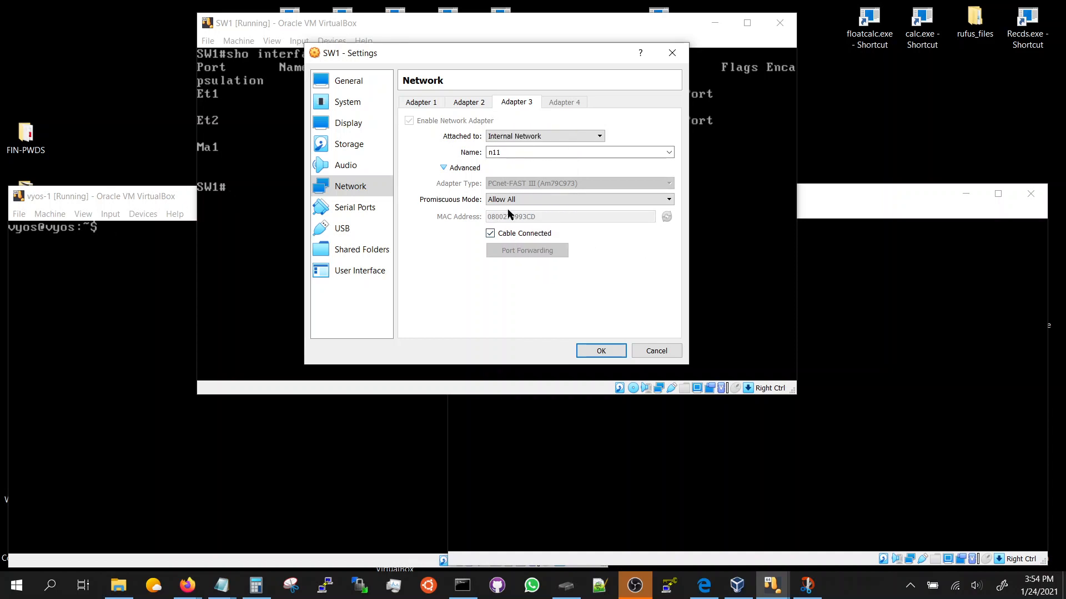
{"action": "left_click", "coordinate": [469, 102]}
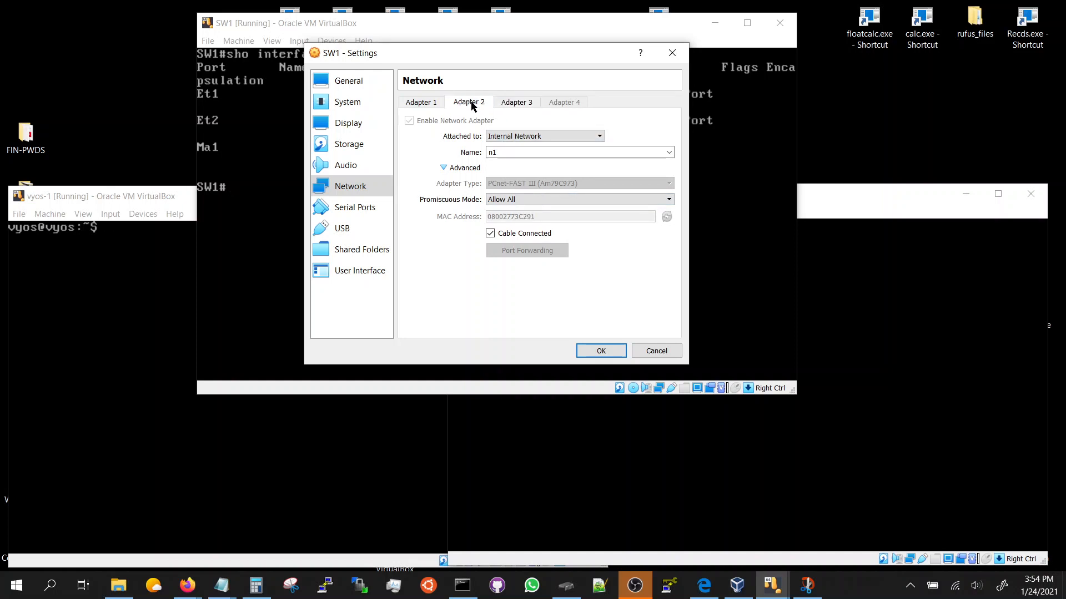
{"action": "left_click", "coordinate": [516, 102]}
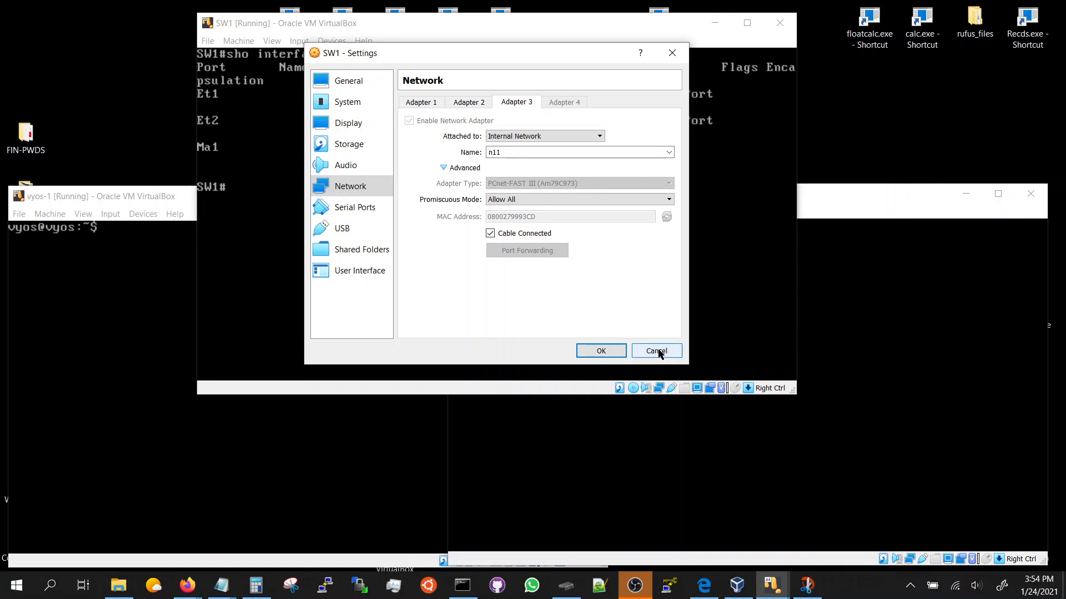
{"action": "mouse_move", "coordinate": [604, 233]}
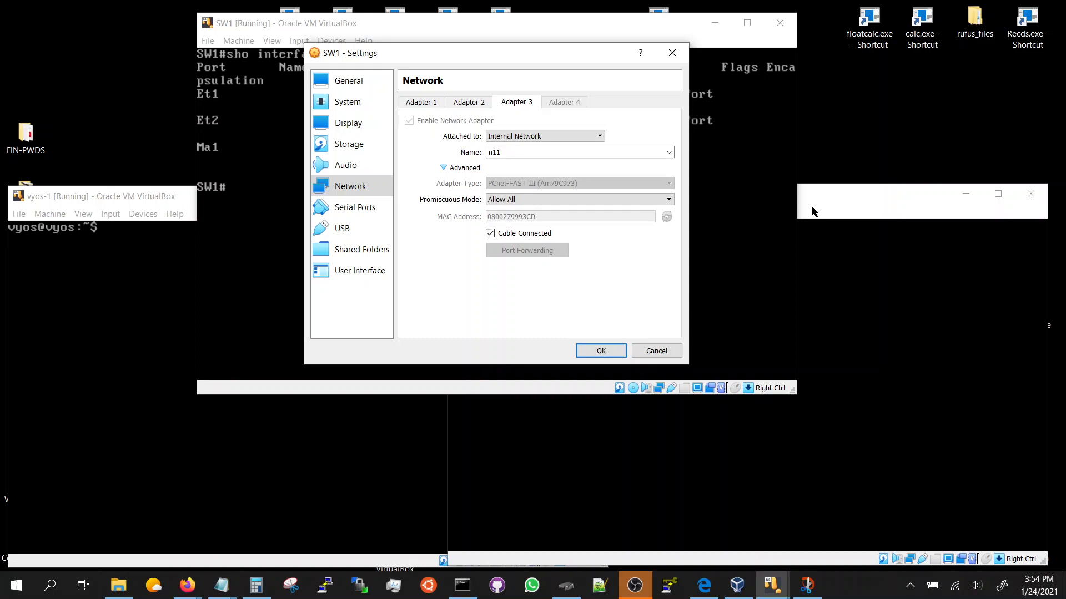
{"action": "mouse_move", "coordinate": [513, 106]}
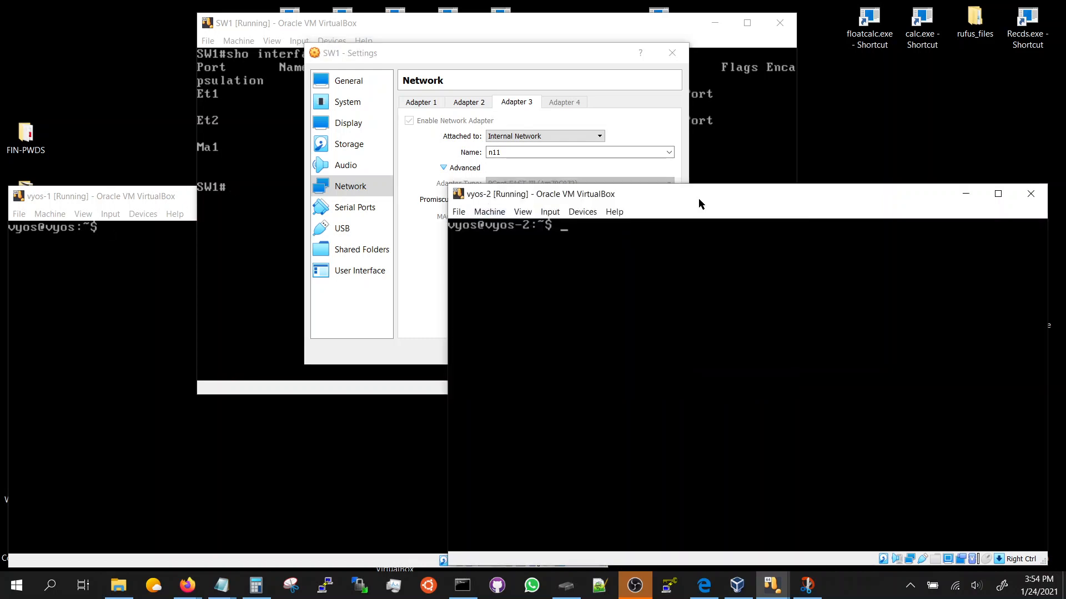
Bring up vyos-2's settings and the vyos-1 console for comparison
{"action": "left_click", "coordinate": [489, 211]}
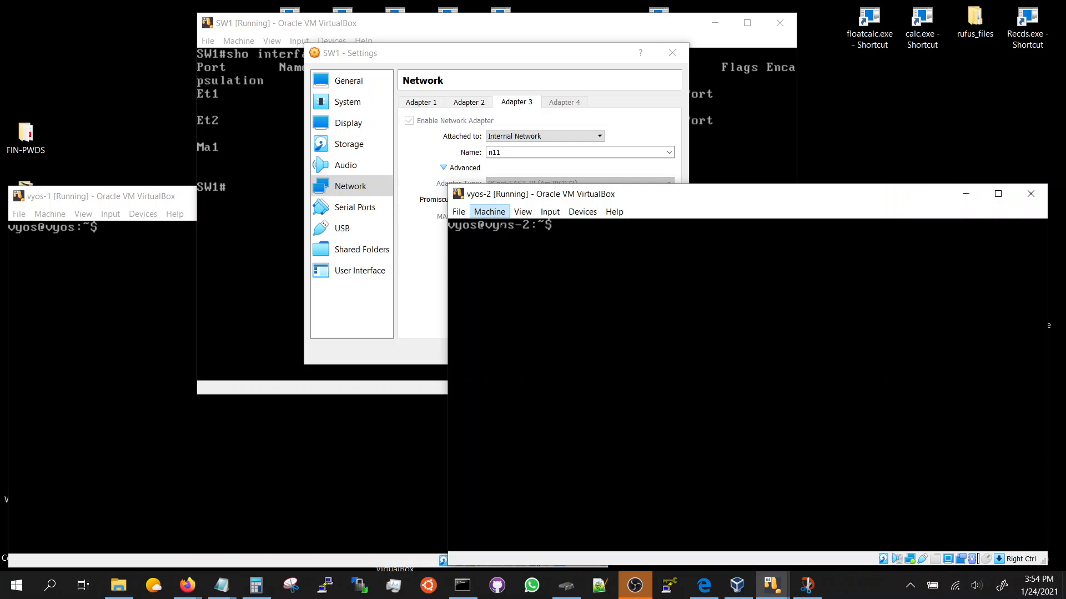
{"action": "left_click", "coordinate": [488, 211]}
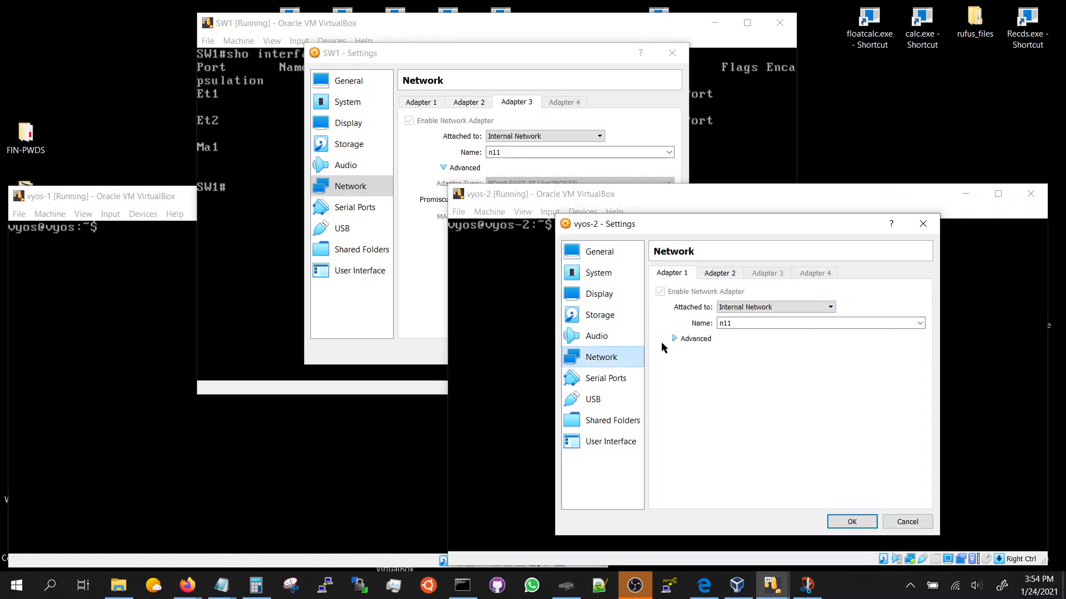
{"action": "left_click", "coordinate": [673, 339]}
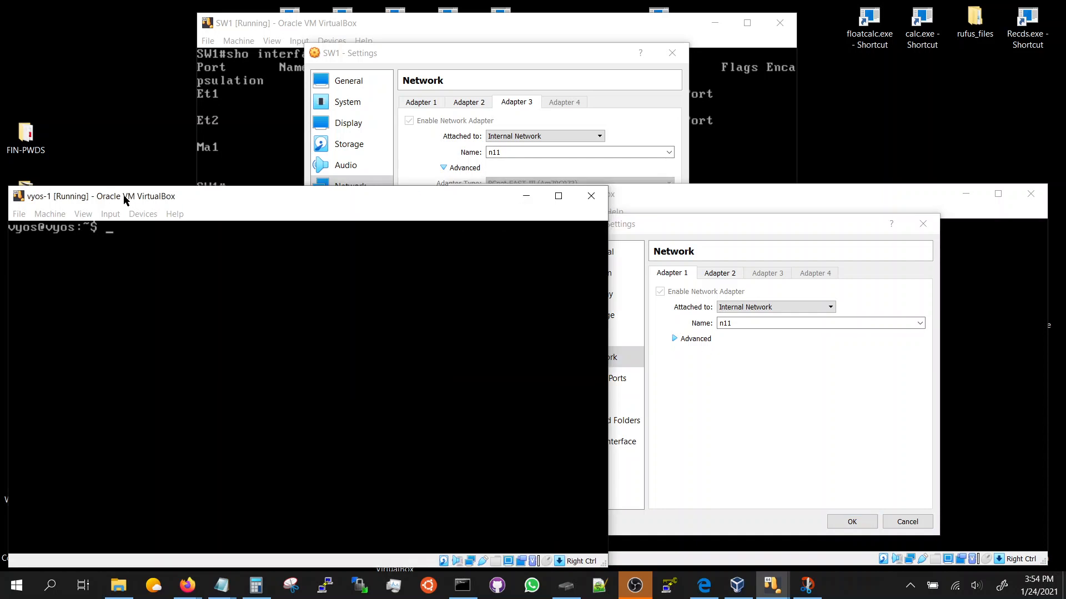
{"action": "left_click", "coordinate": [50, 213]}
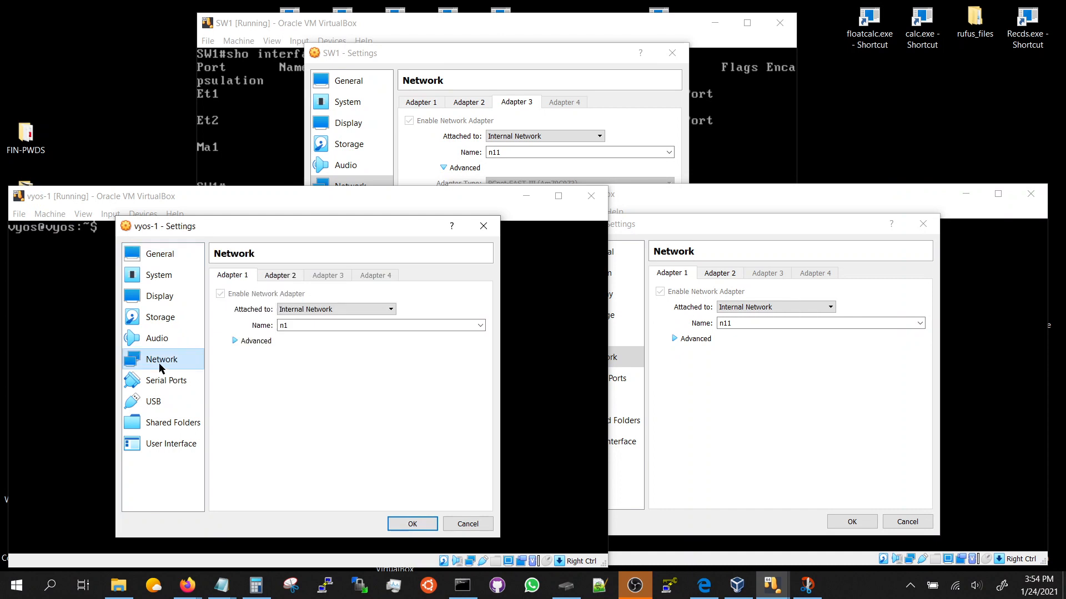
Confirm SW1's Adapter 2 is on internal network n1, then cancel the vyos-2 and vyos-1 settings
{"action": "left_click", "coordinate": [236, 340]}
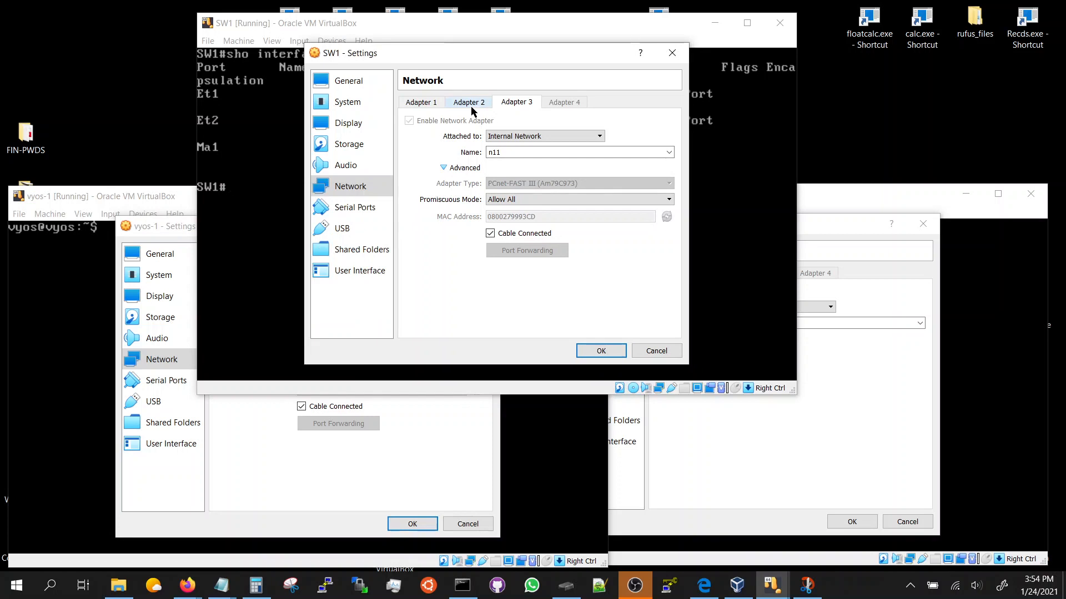
{"action": "left_click", "coordinate": [468, 102]}
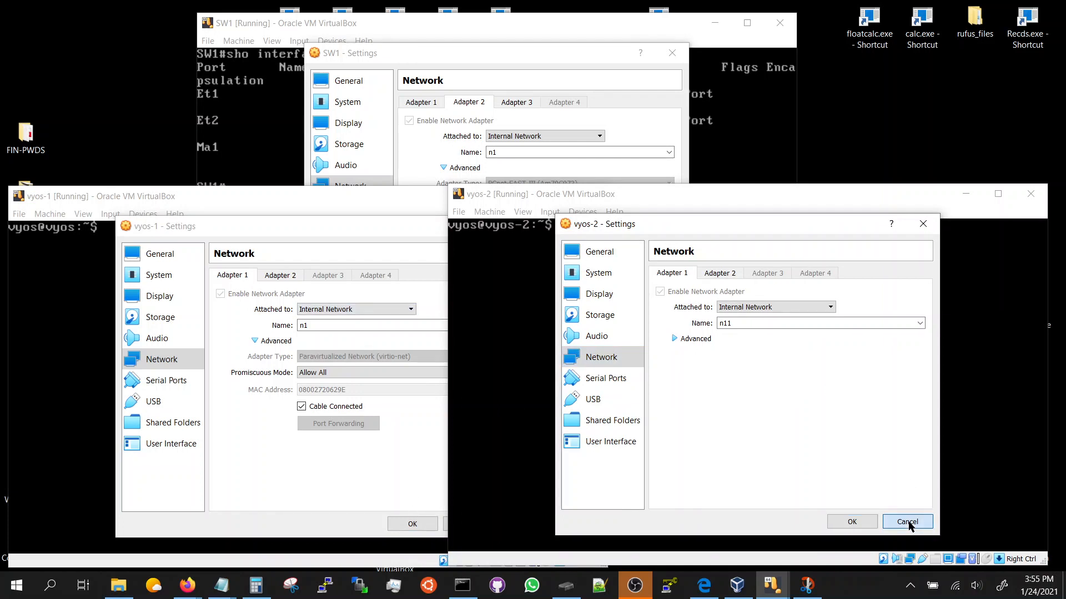
{"action": "left_click", "coordinate": [907, 521]}
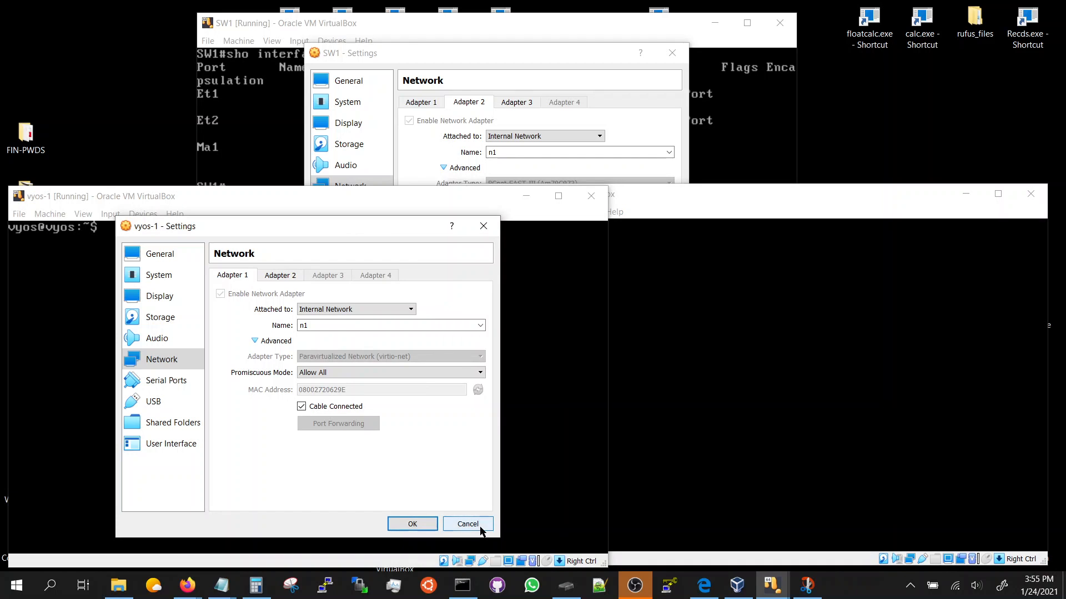
{"action": "left_click", "coordinate": [467, 524]}
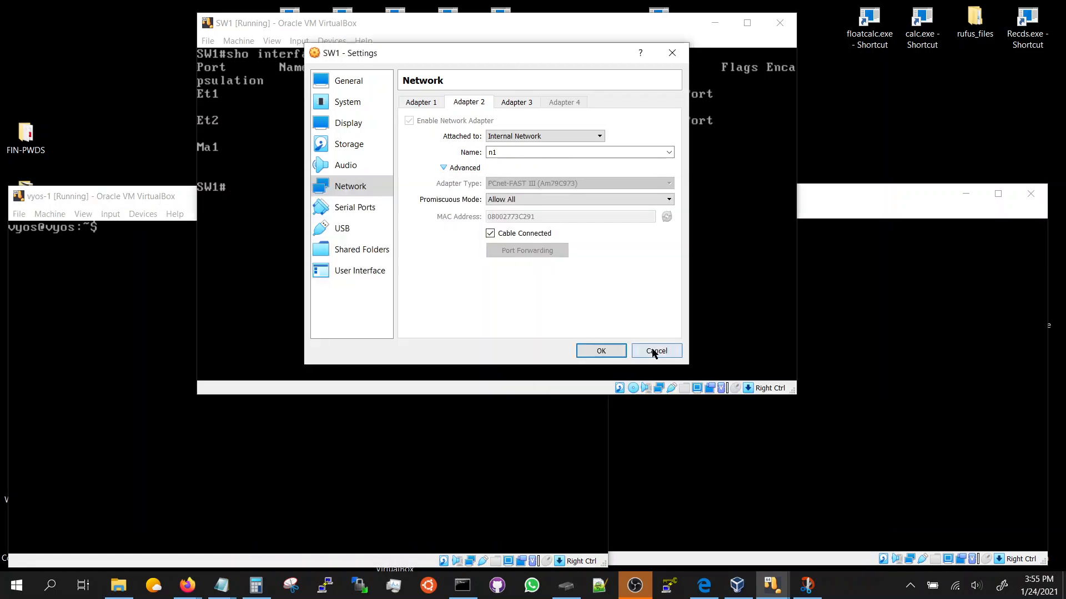
Cancel SW1's settings and run 'sho vlan brief', showing Et1 and Et2 in default VLAN 1
{"action": "left_click", "coordinate": [655, 351]}
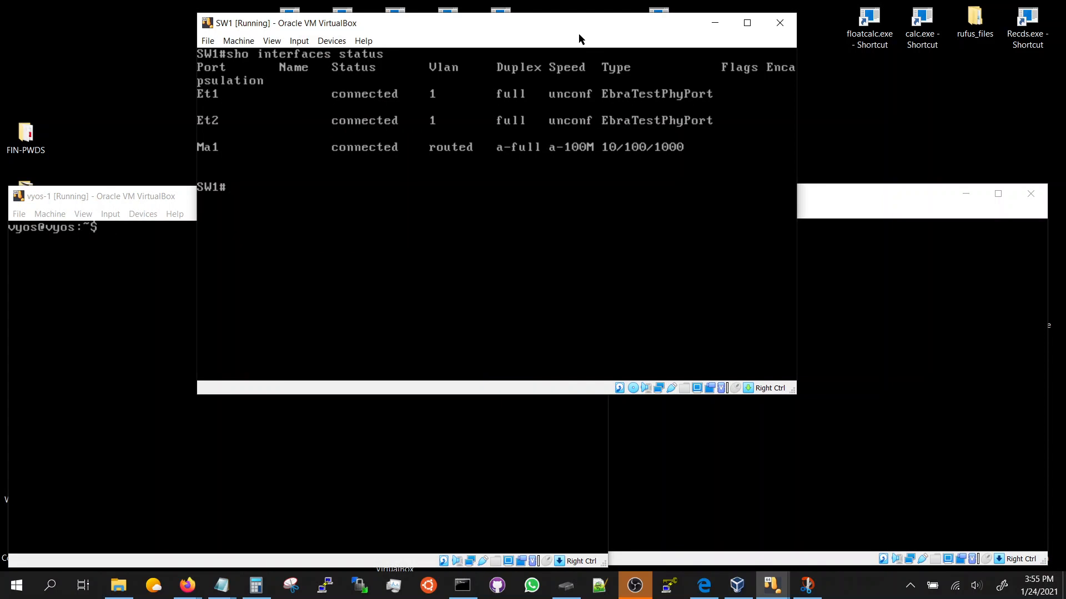
{"action": "type", "text": "s"}
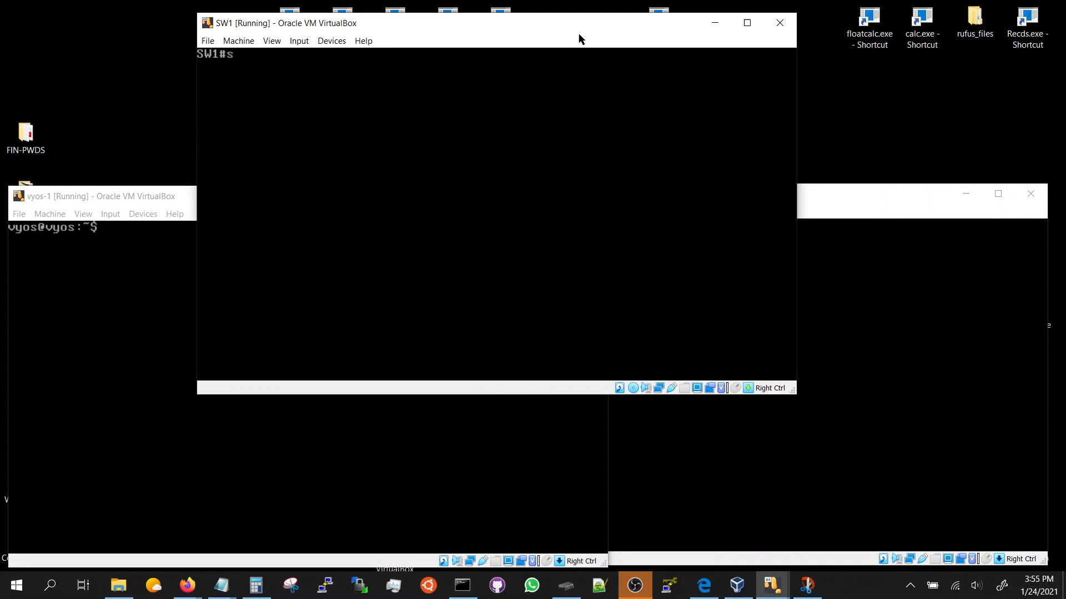
{"action": "type", "text": "ho vlan brief"}
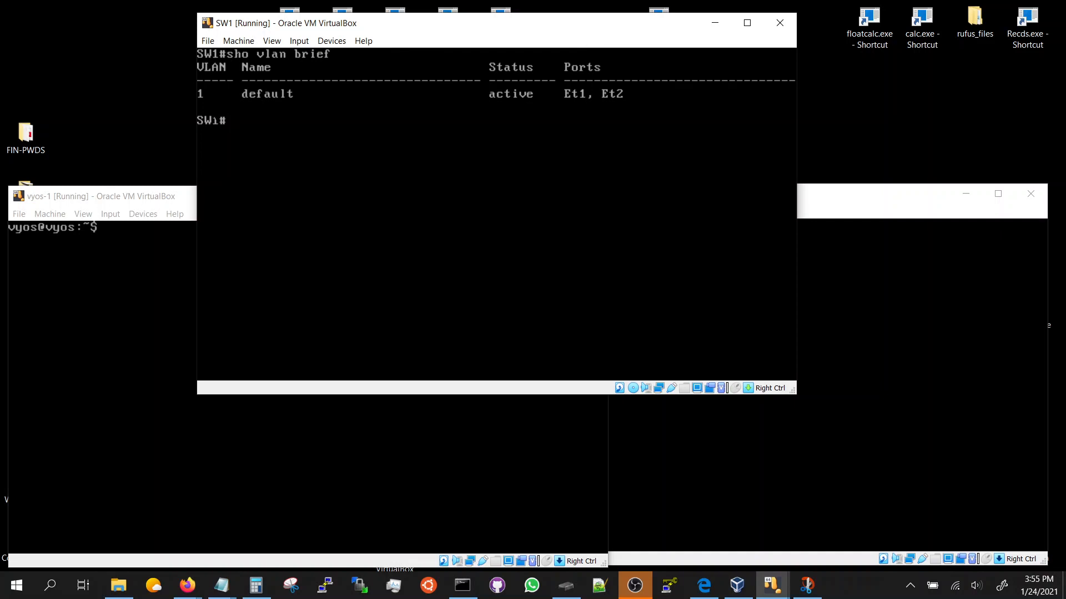
{"action": "left_click", "coordinate": [102, 196]}
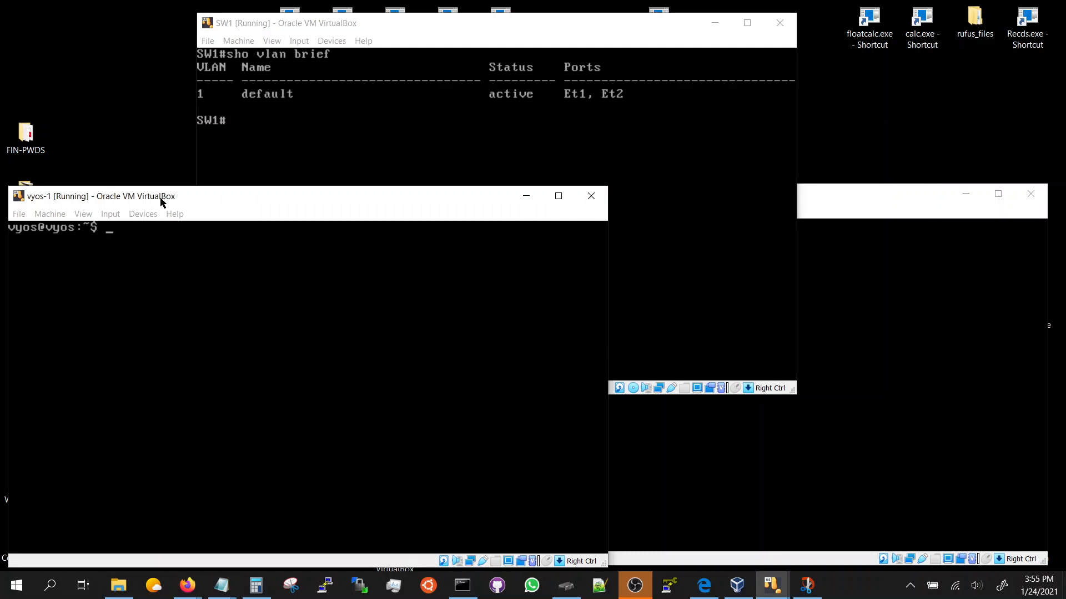
Run 'sho int' on the VyOS routers, then ping 10.1.1.2 from vyos-1 to verify connectivity
{"action": "type", "text": "sho interfaces"}
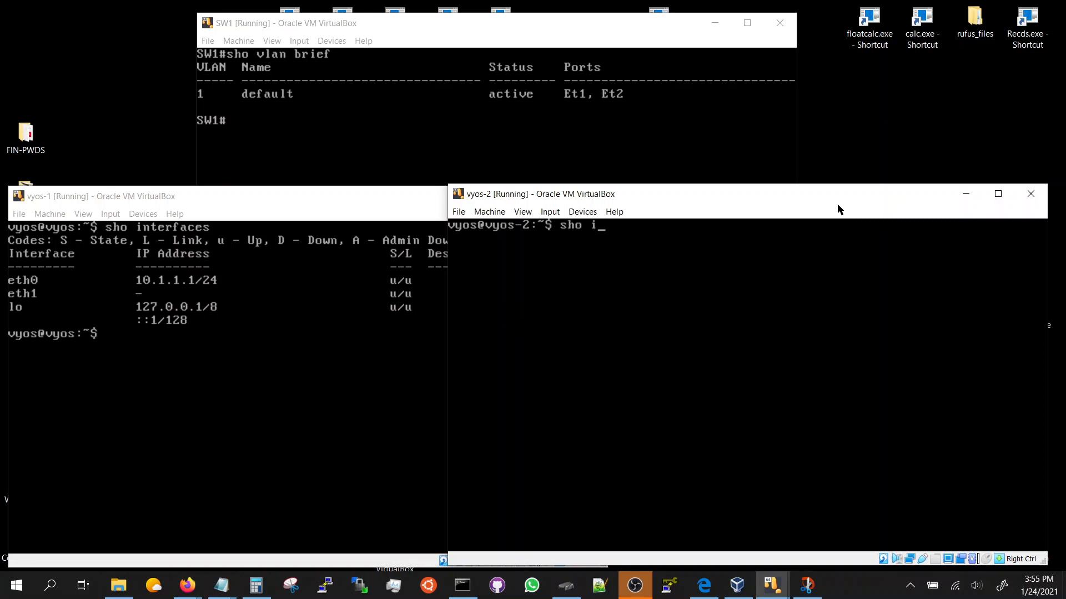
{"action": "key", "text": "Return"}
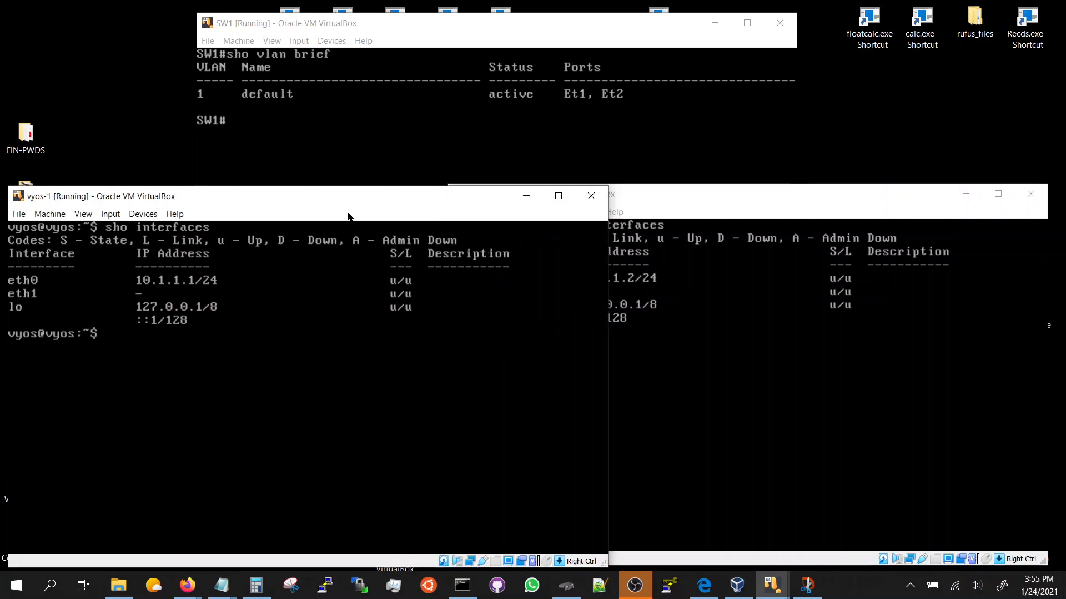
{"action": "type", "text": "ping"}
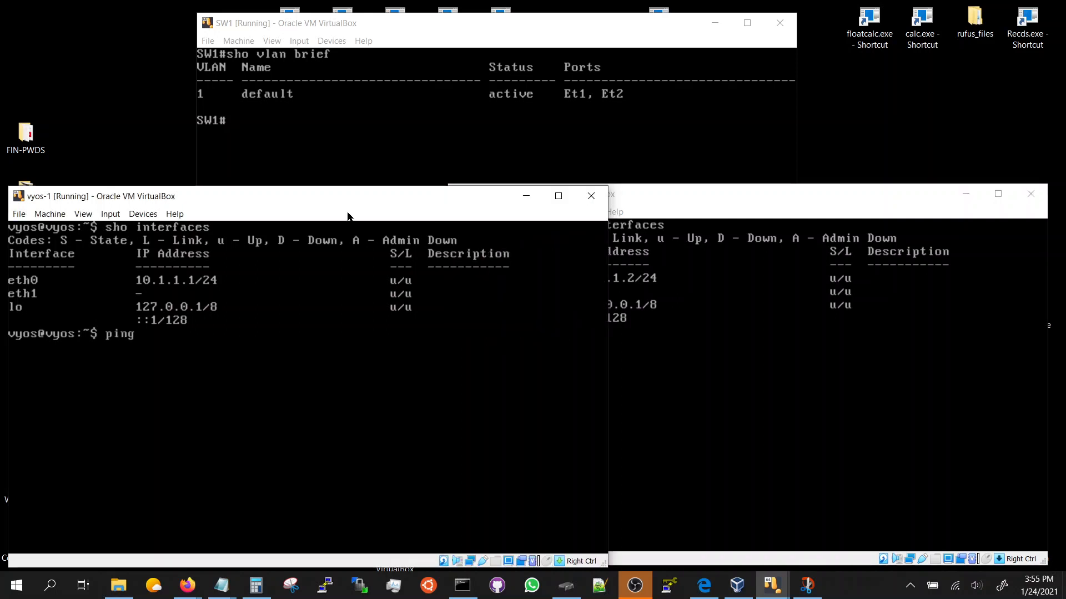
{"action": "type", "text": "10.1.1.2"}
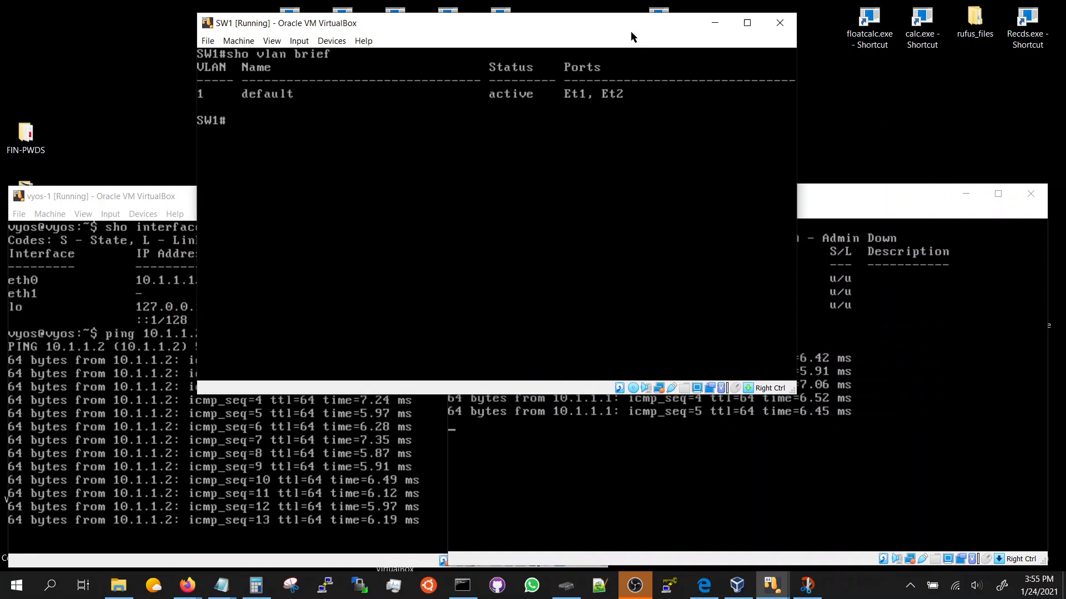
Show the empty running configs of e1 and e2 on SW1 and enter 'configure' mode
{"action": "type", "text": "sho"}
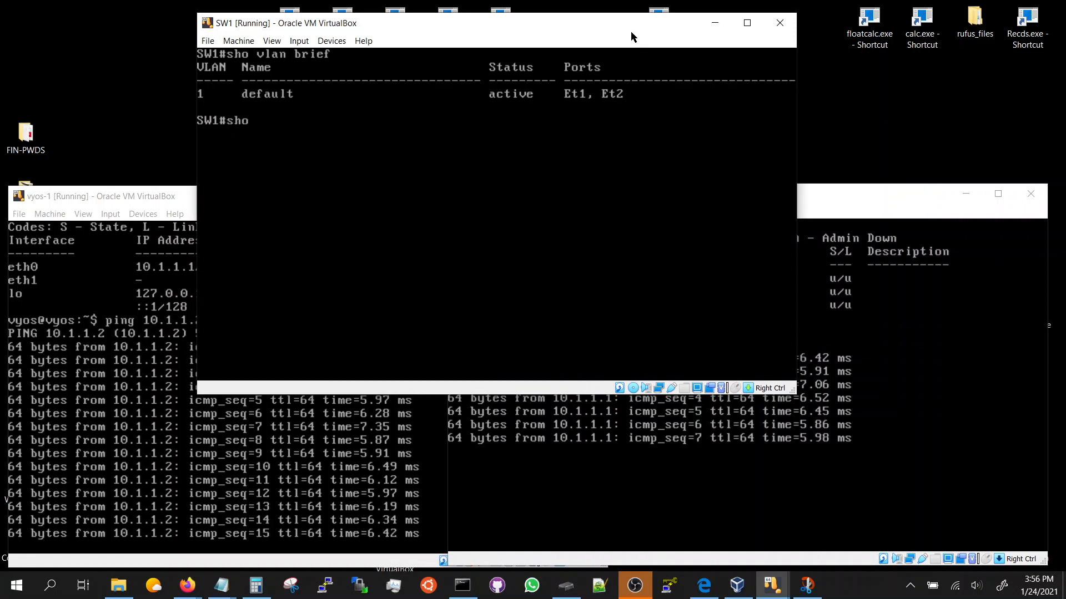
{"action": "type", "text": "run int e1"}
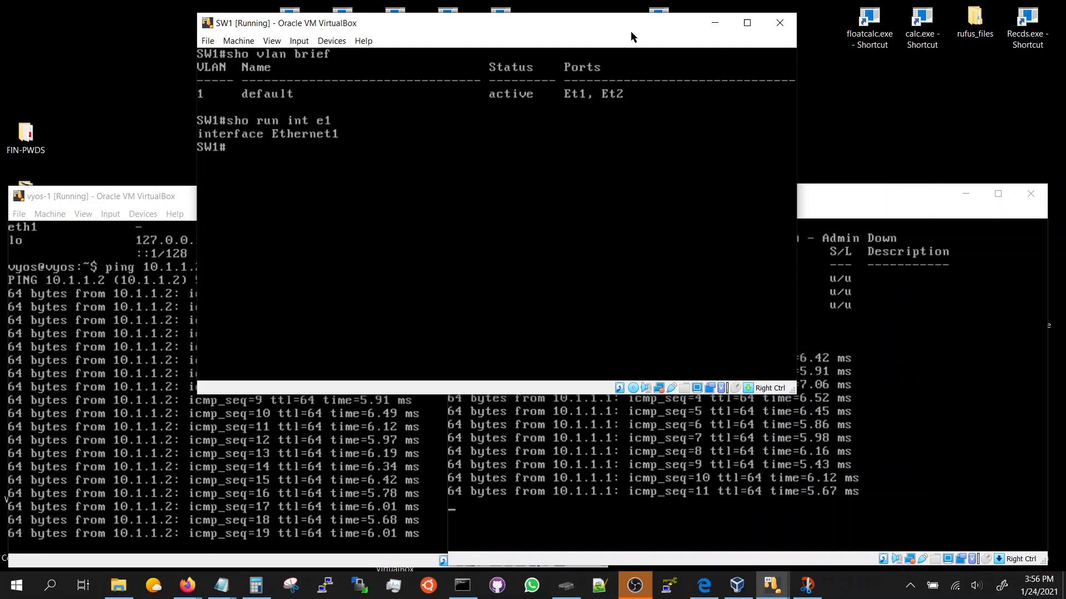
{"action": "type", "text": "sho run int e2"}
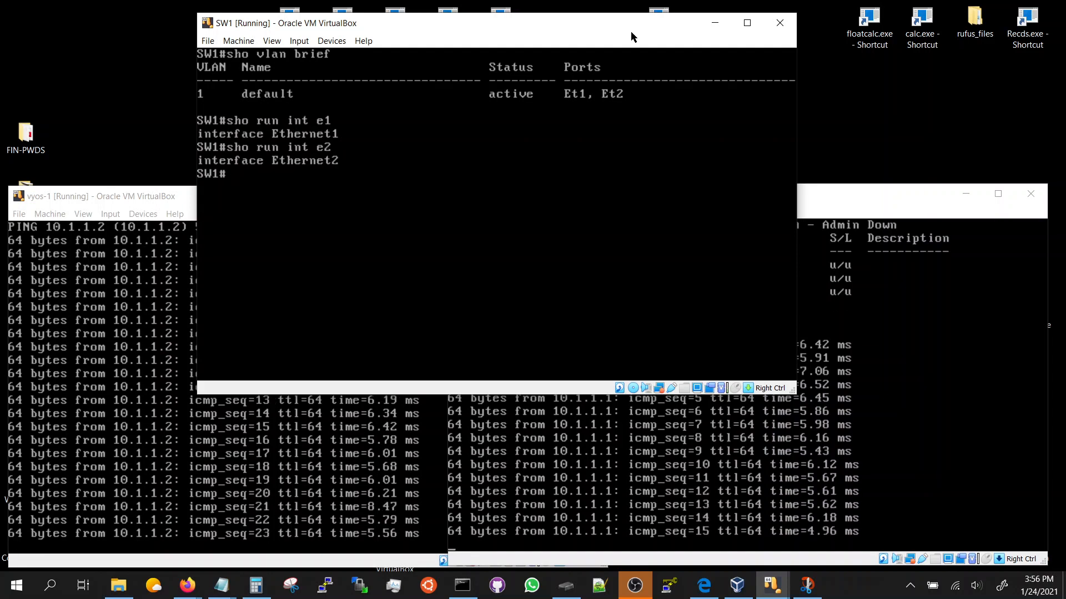
{"action": "type", "text": "configure"}
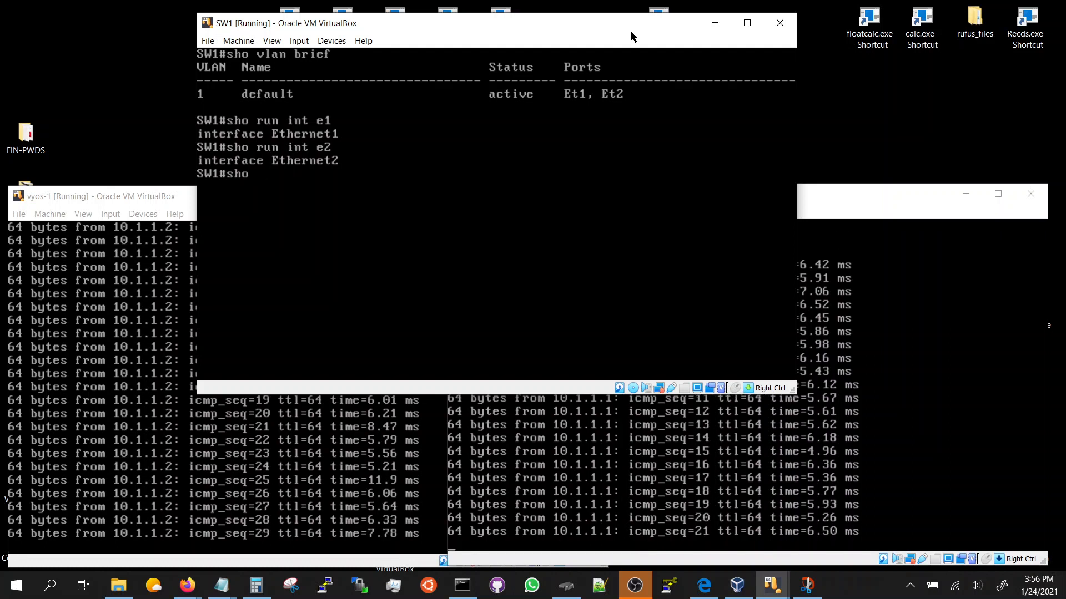
{"action": "type", "text": "configure"}
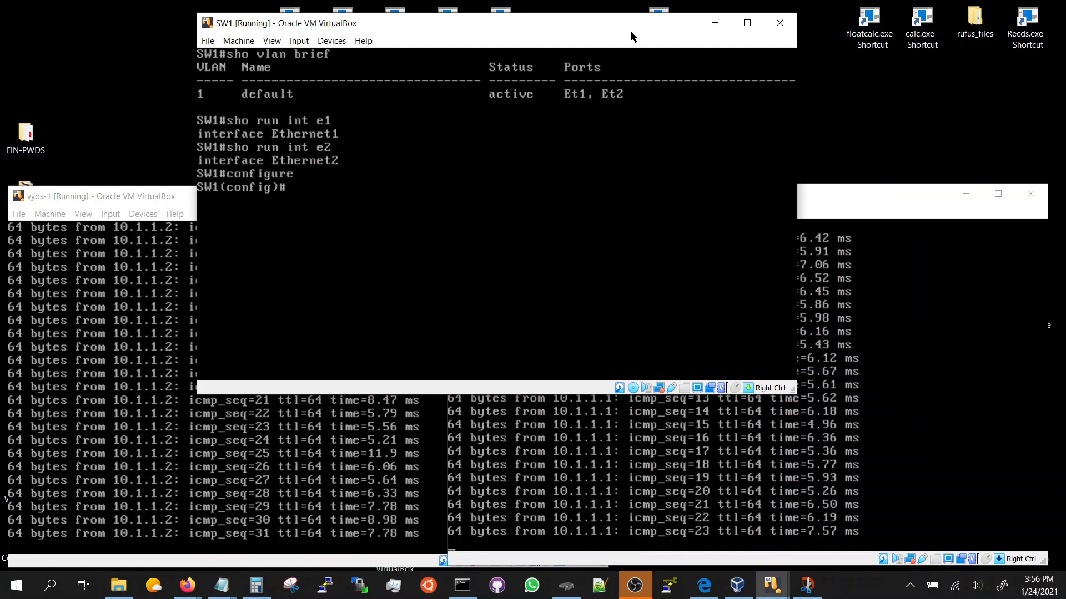
Assign e1 and e2 as switchport access ports in VLAN 10 and start 'sho vlan'
{"action": "type", "text": "int e1"}
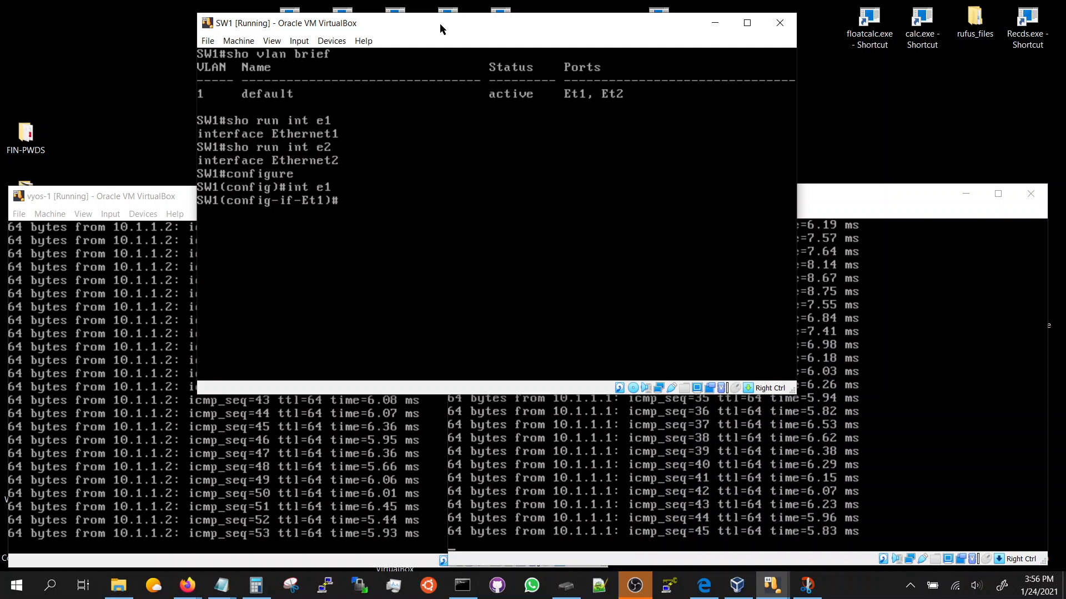
{"action": "type", "text": "switchport access vlan"}
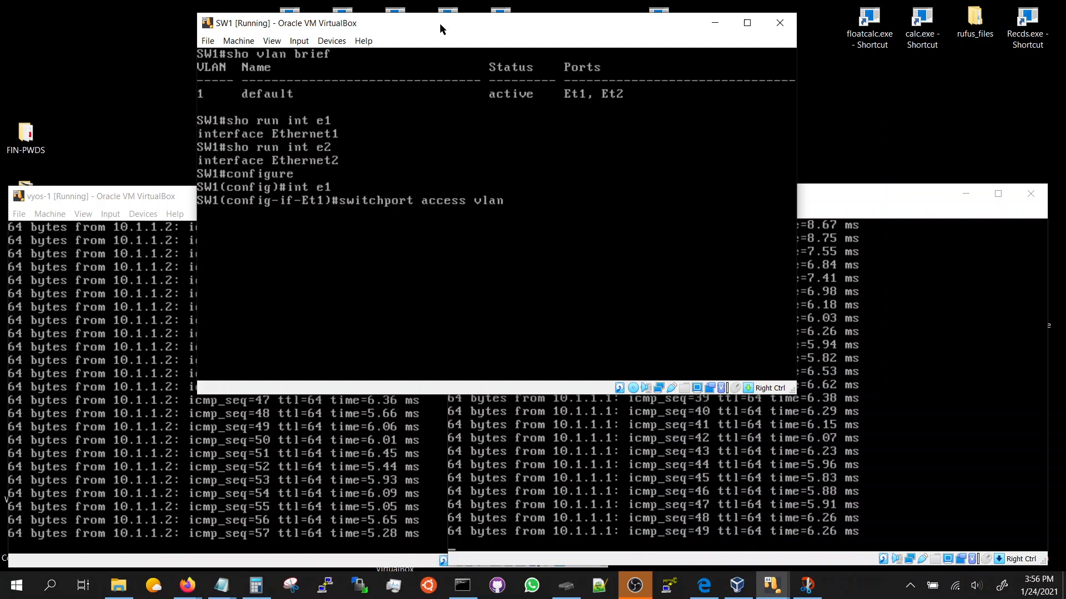
{"action": "type", "text": "10"}
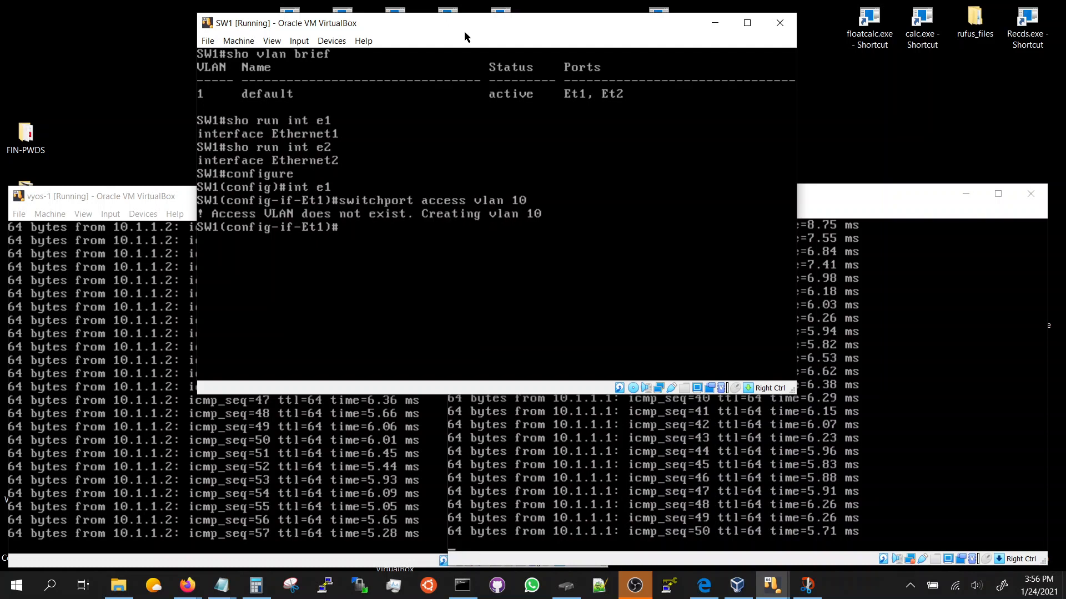
{"action": "type", "text": "int e2"}
{"action": "type", "text": "switchport access vlan 10"}
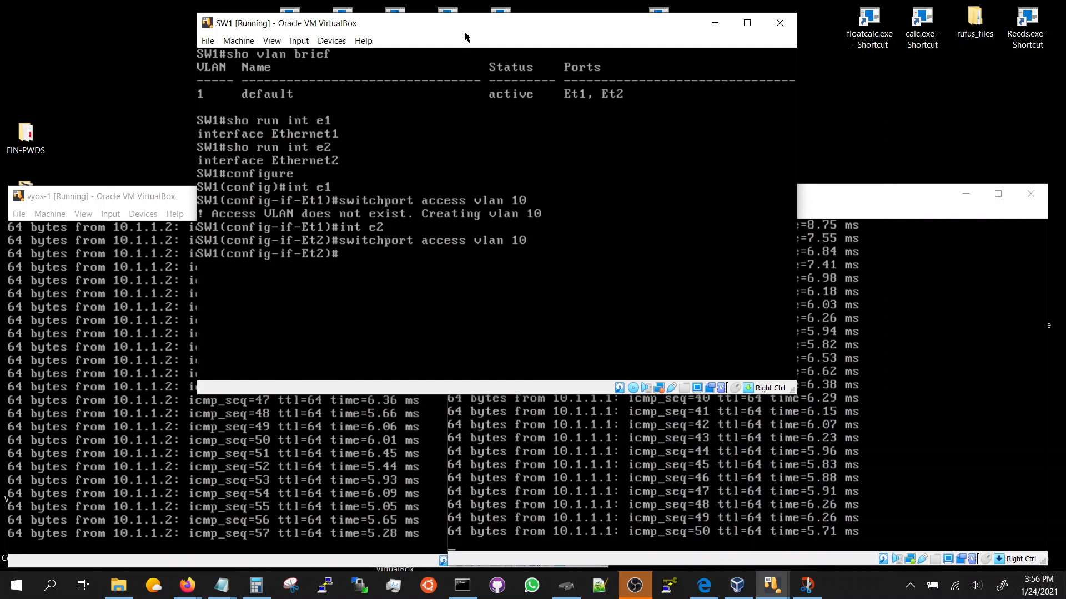
{"action": "type", "text": "sho vl"}
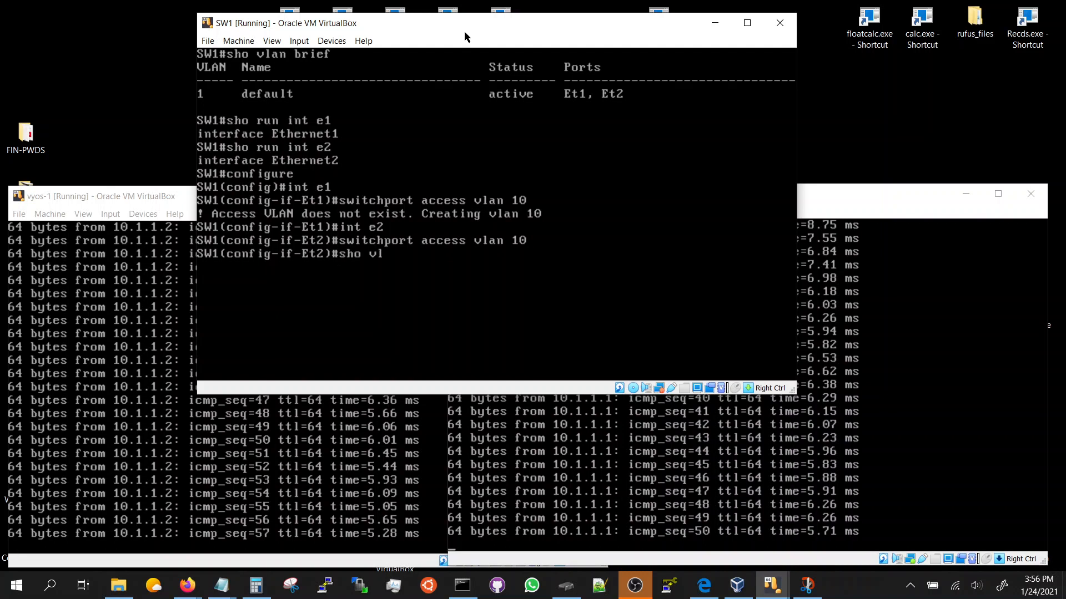